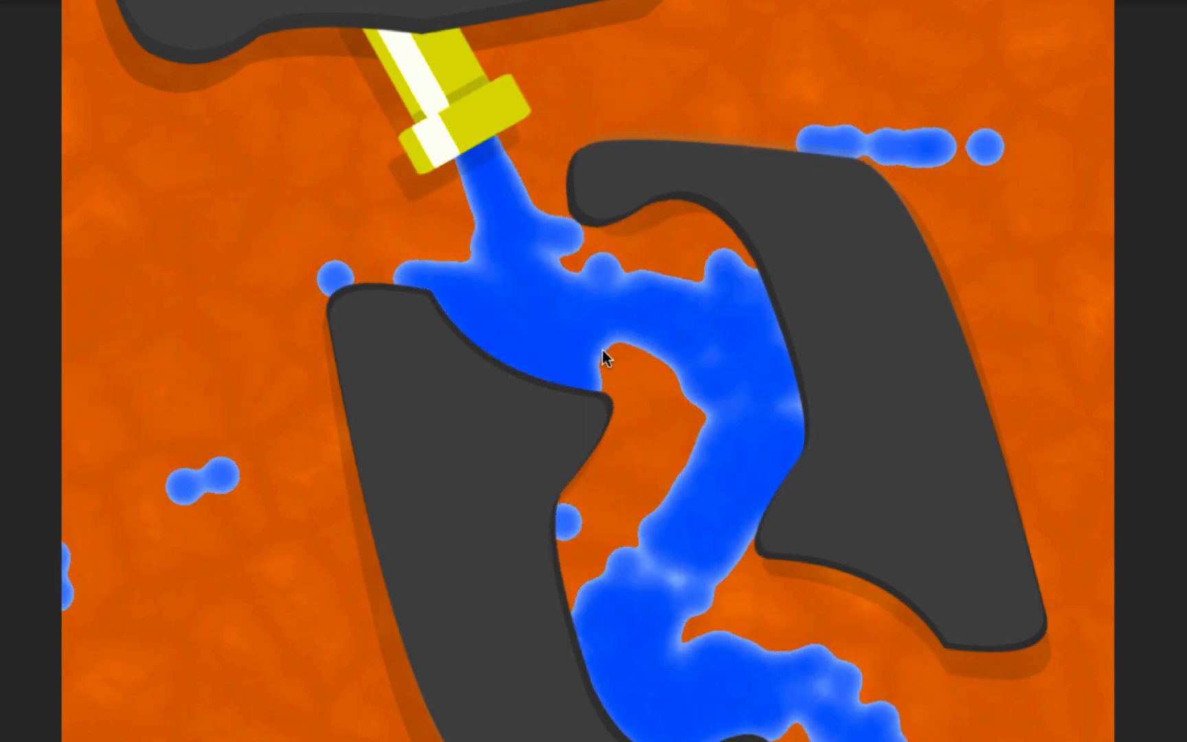
mouse_move(772, 136)
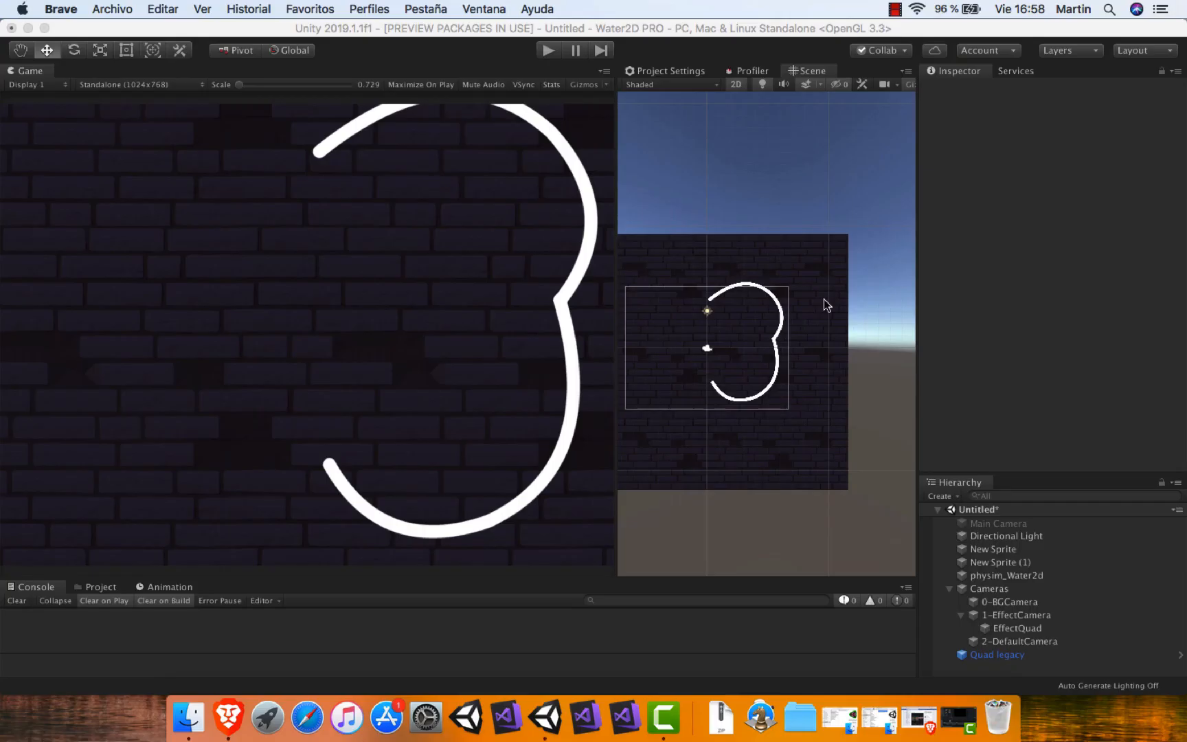
Step: Add a Water2D PRO spawner beside the white curved collider and select it
click(244, 9)
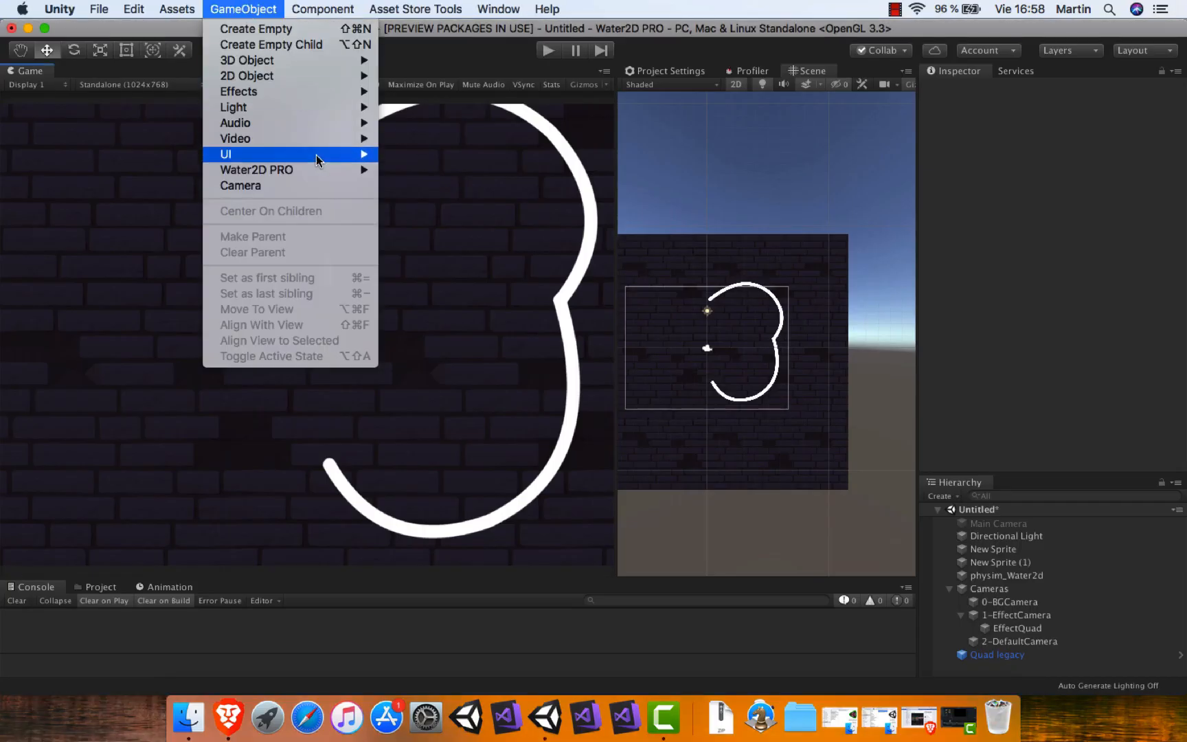
click(257, 170)
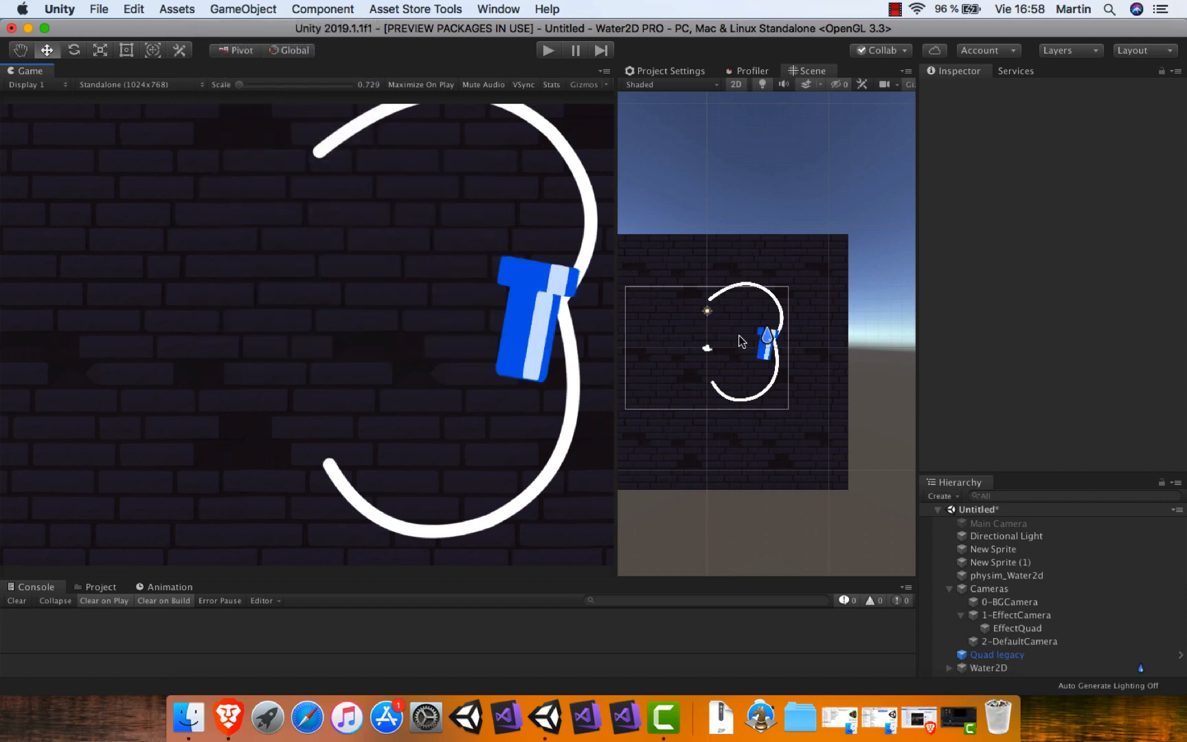
click(988, 667)
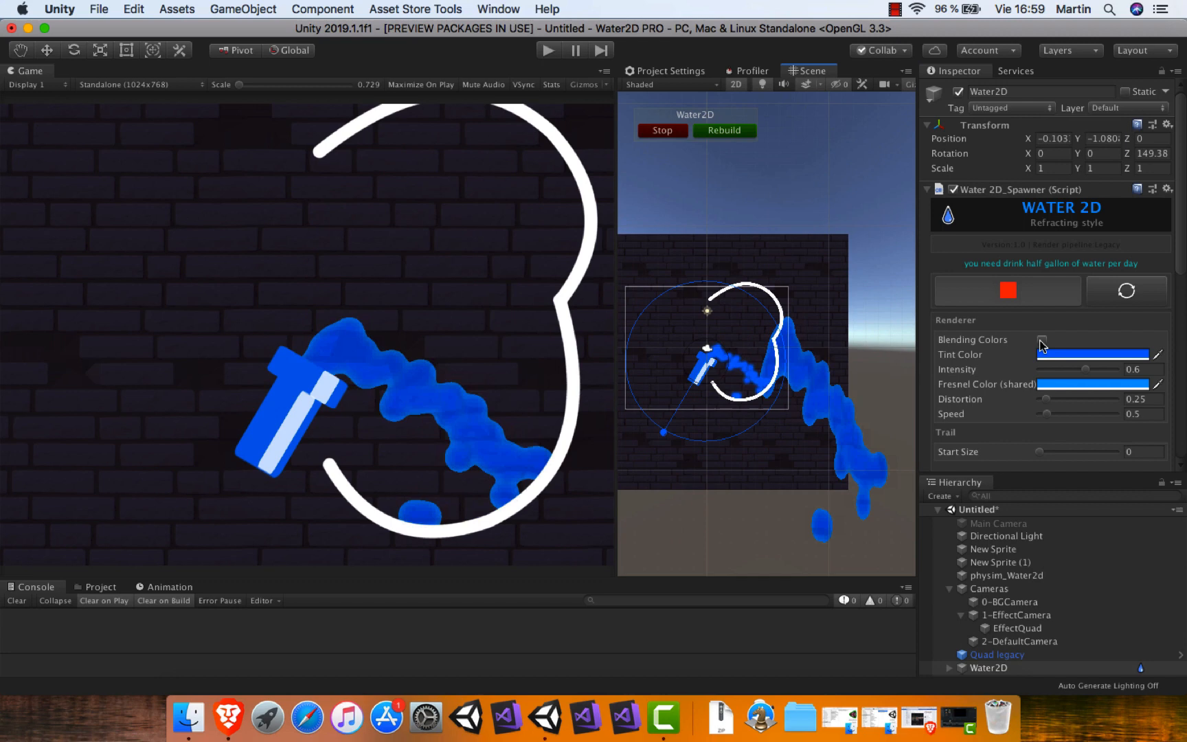
Step: Duplicate the spawner, set the copy's Tint Color to green, and run the simulation
click(660, 131)
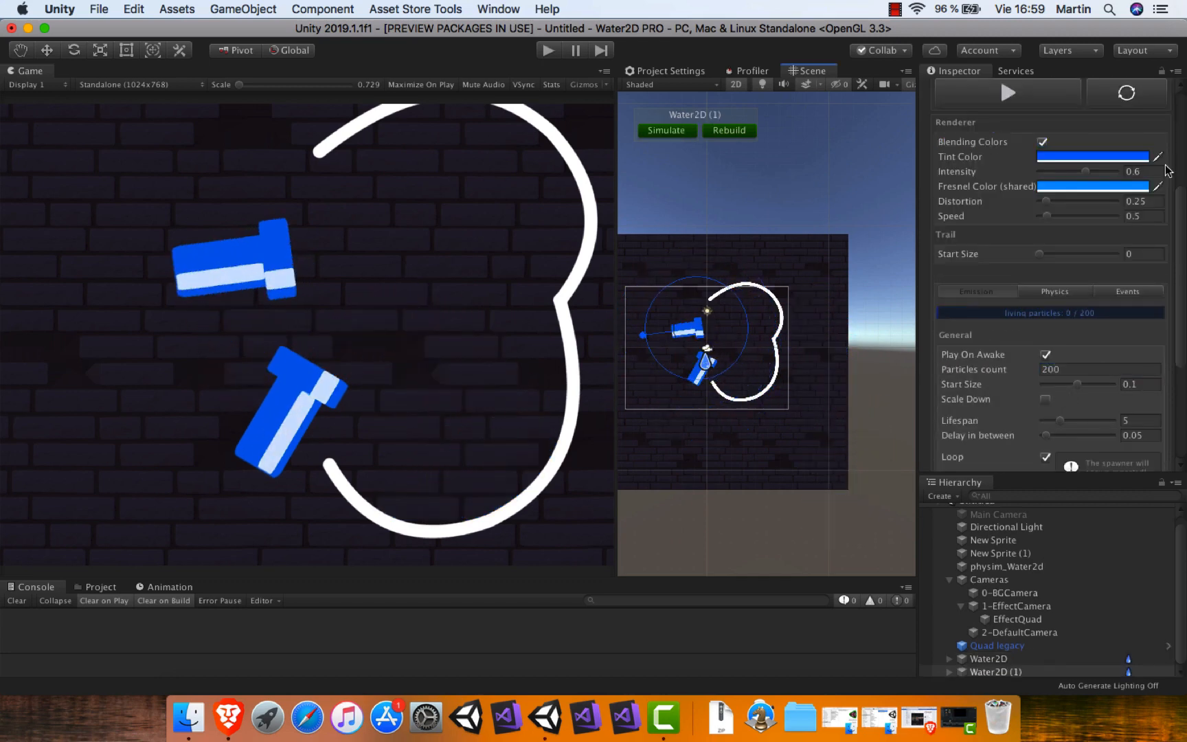
click(1092, 156)
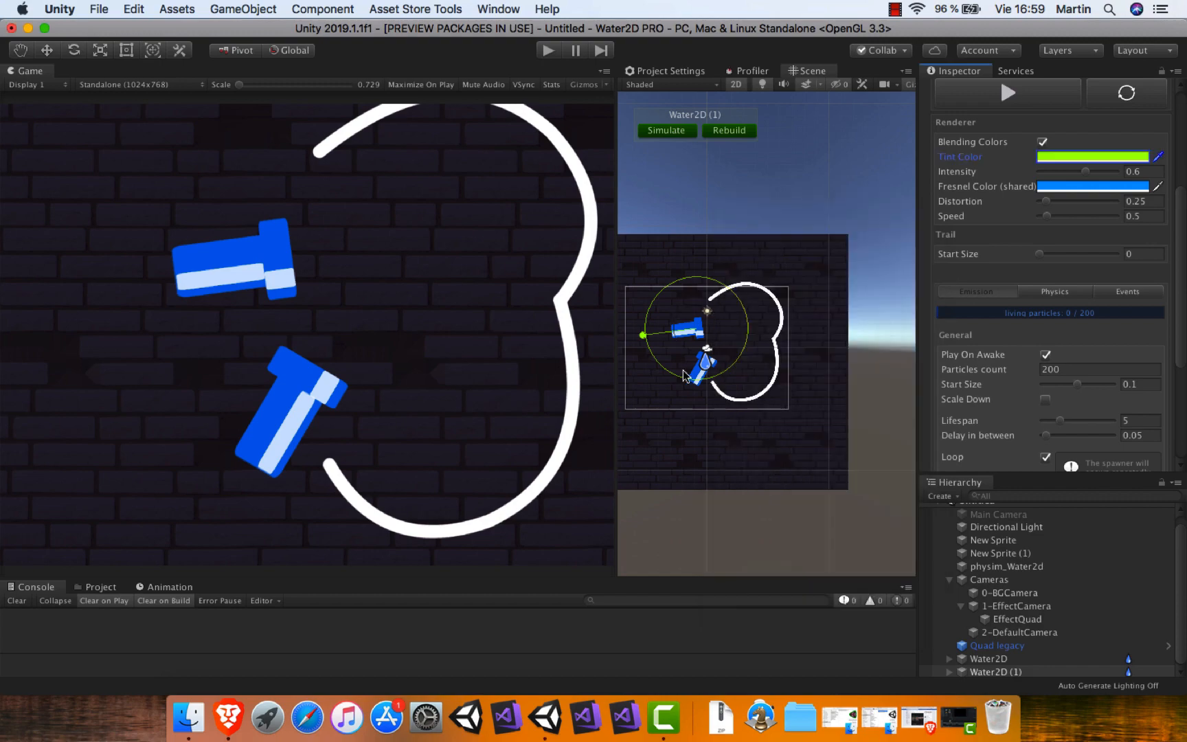
click(664, 130)
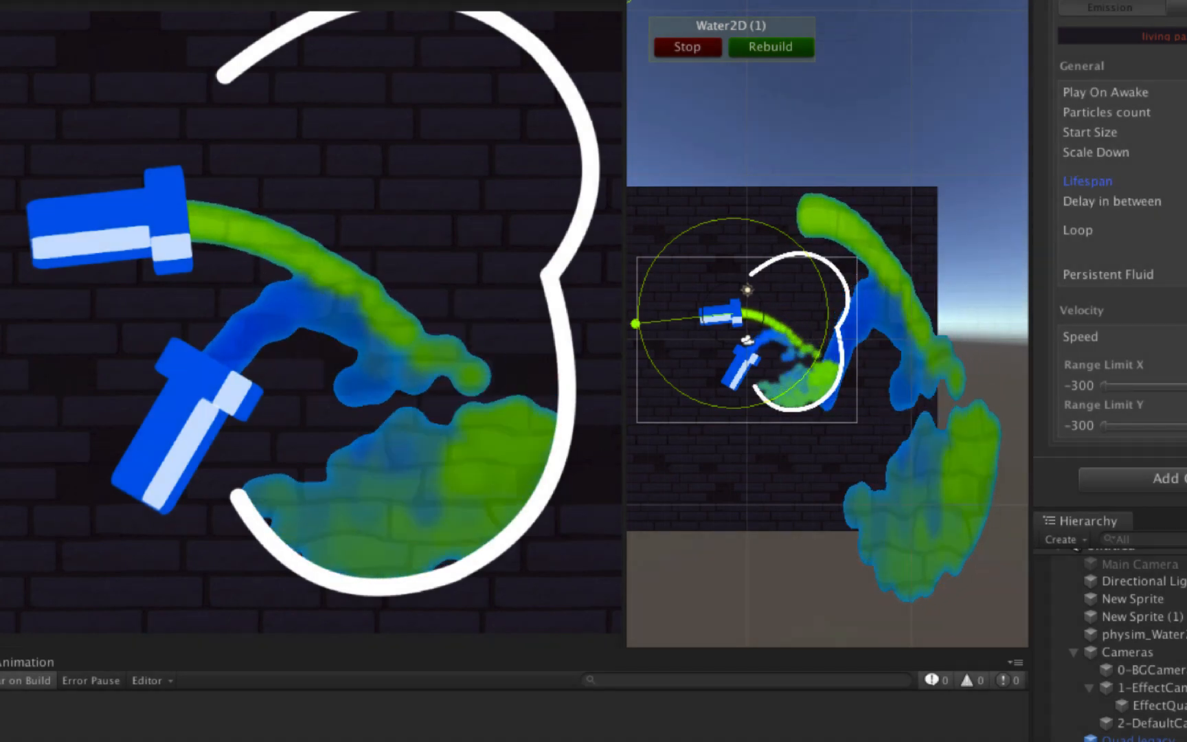
mouse_move(428, 165)
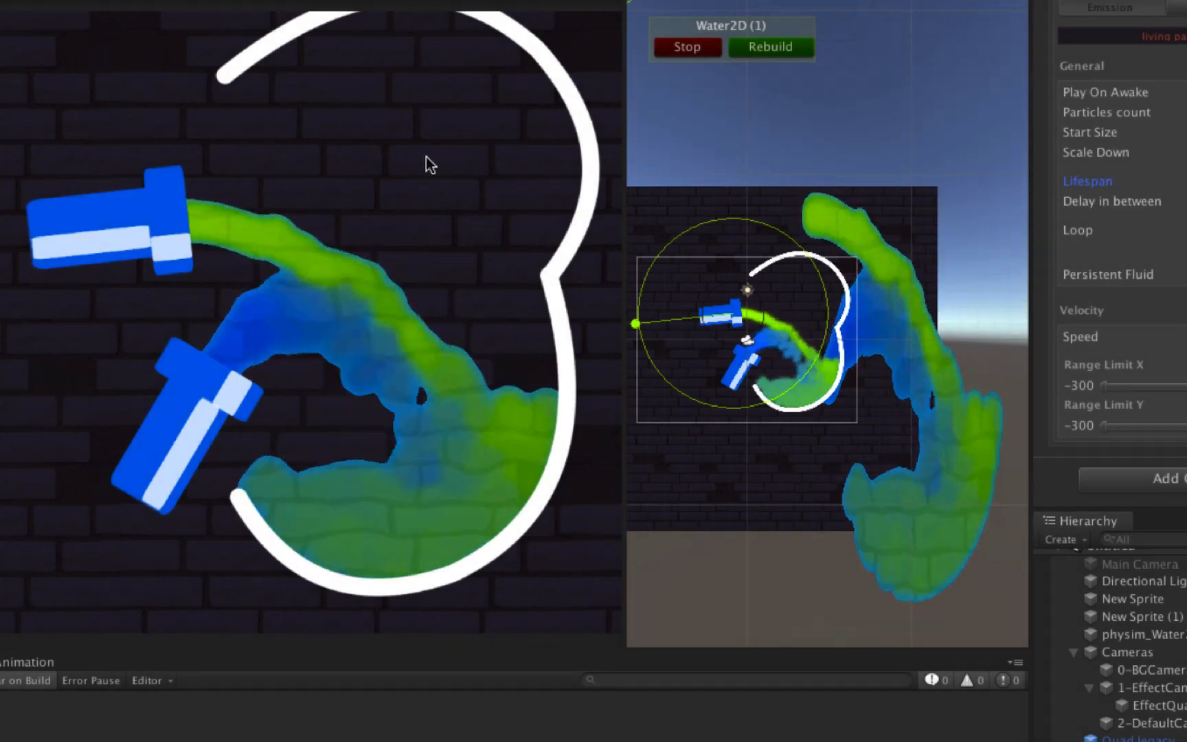